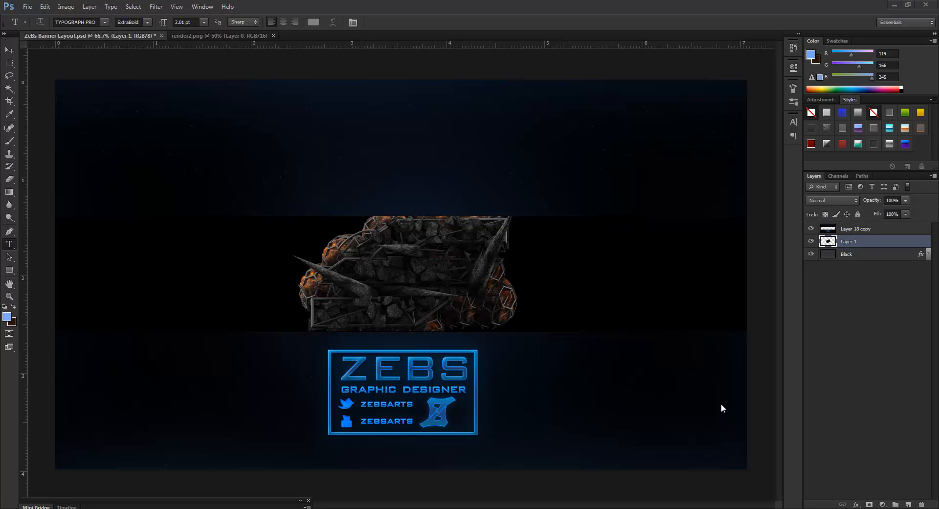
mouse_move(69, 97)
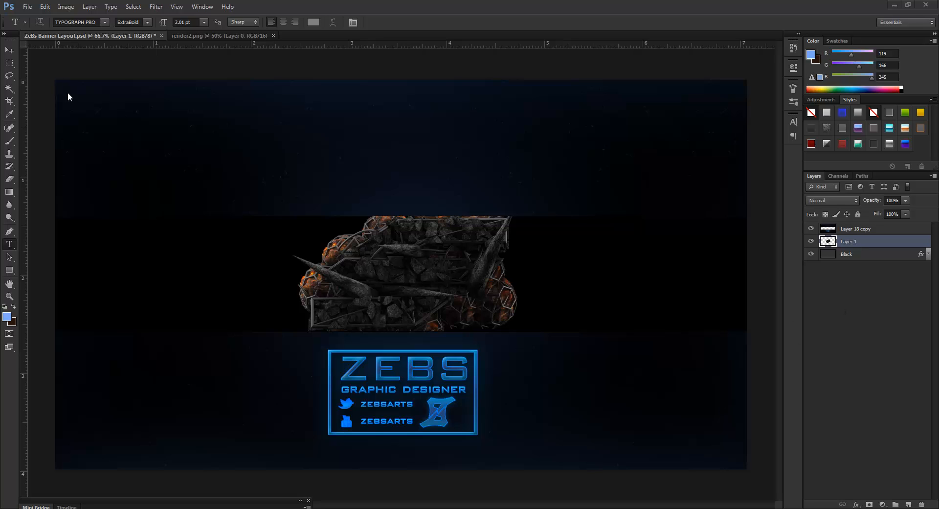
- Nudge Layer 1's rock render slightly left with the Move tool
left_click(7, 50)
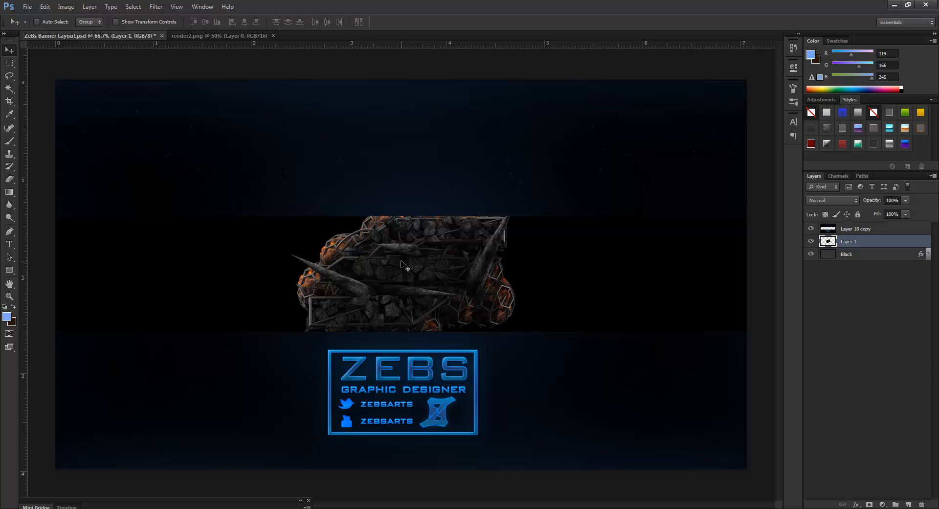
mouse_move(487, 183)
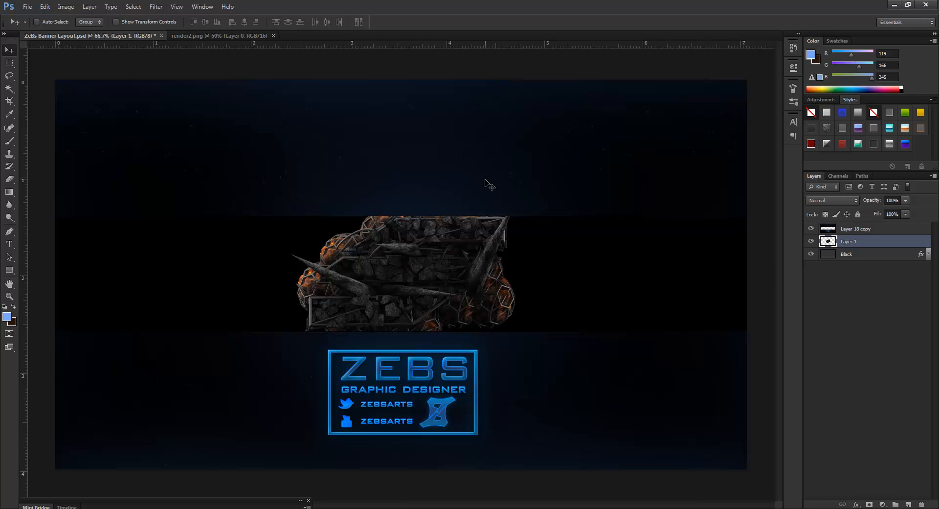
mouse_move(334, 384)
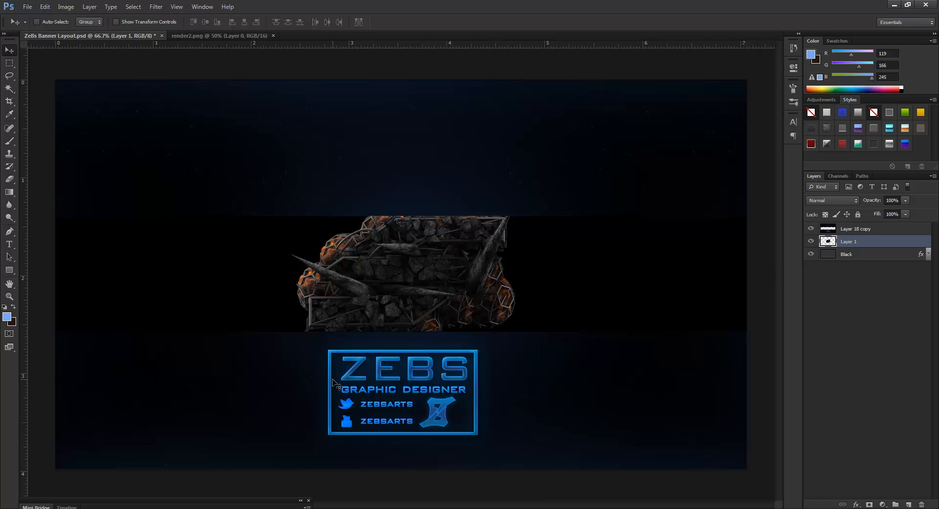
mouse_move(466, 153)
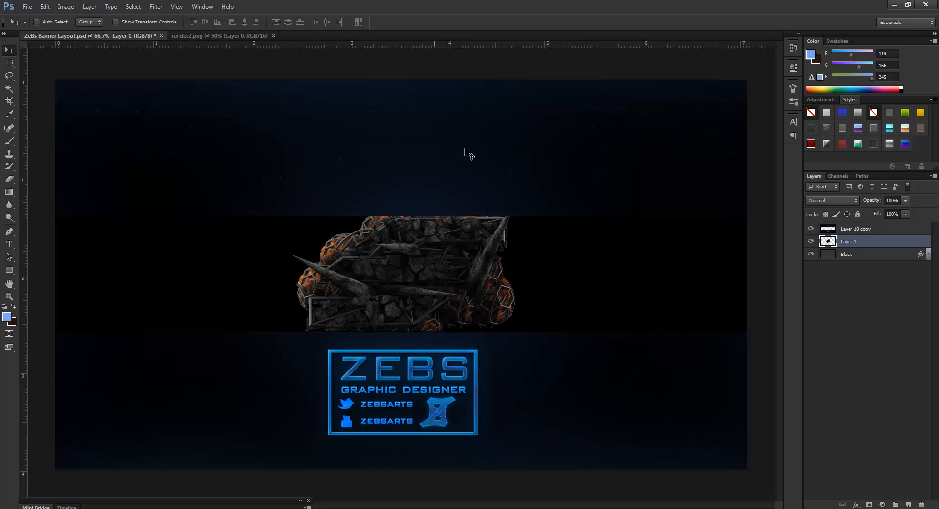
mouse_move(532, 221)
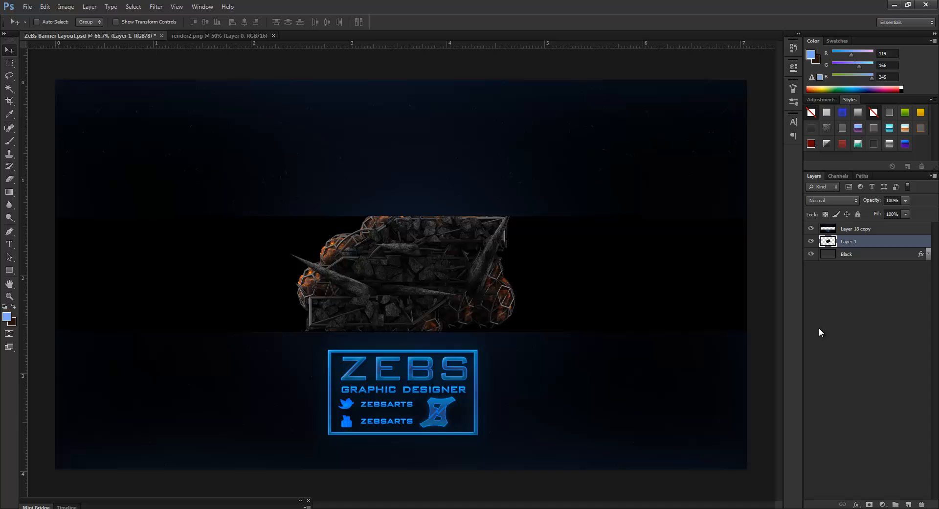
mouse_move(883, 481)
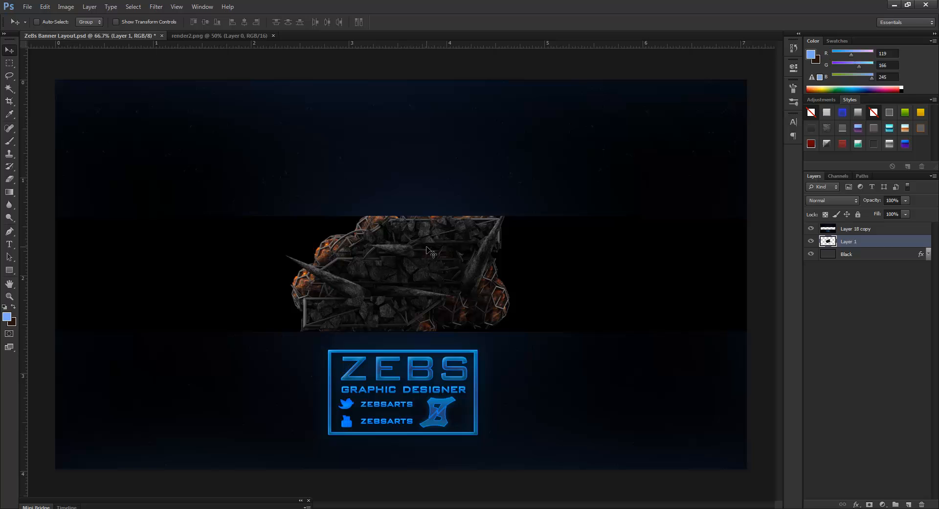
mouse_move(116, 242)
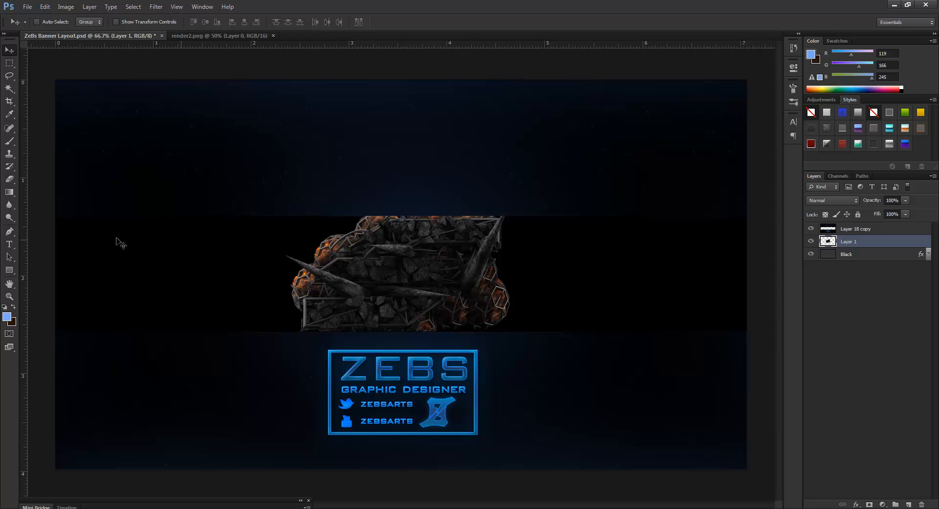
mouse_move(296, 294)
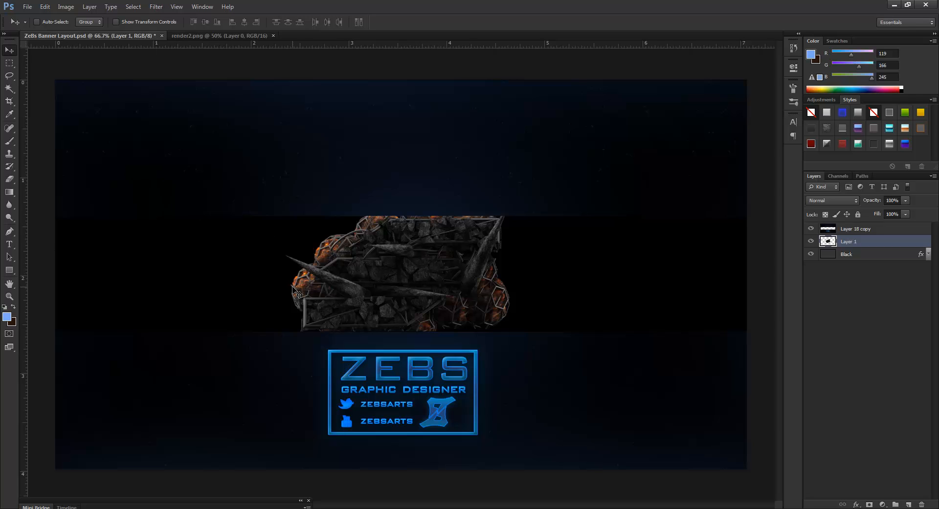
mouse_move(264, 241)
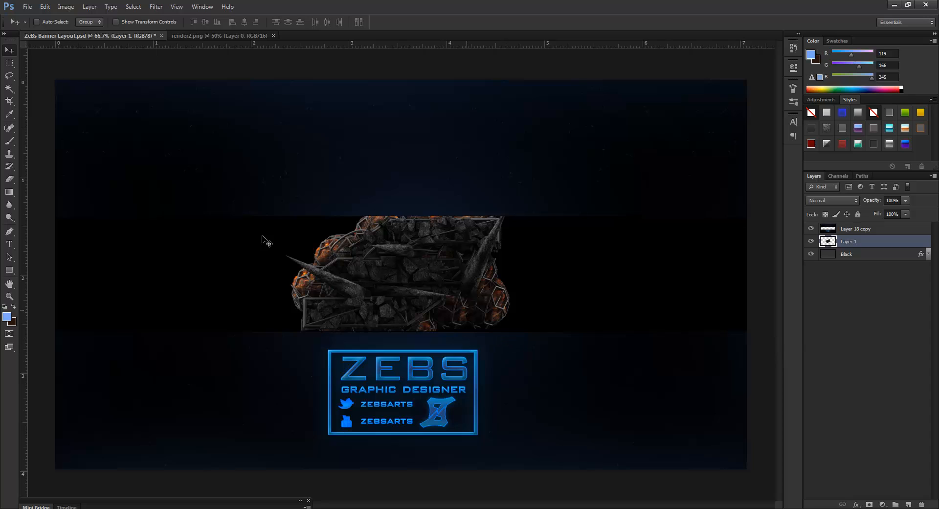
mouse_move(907, 482)
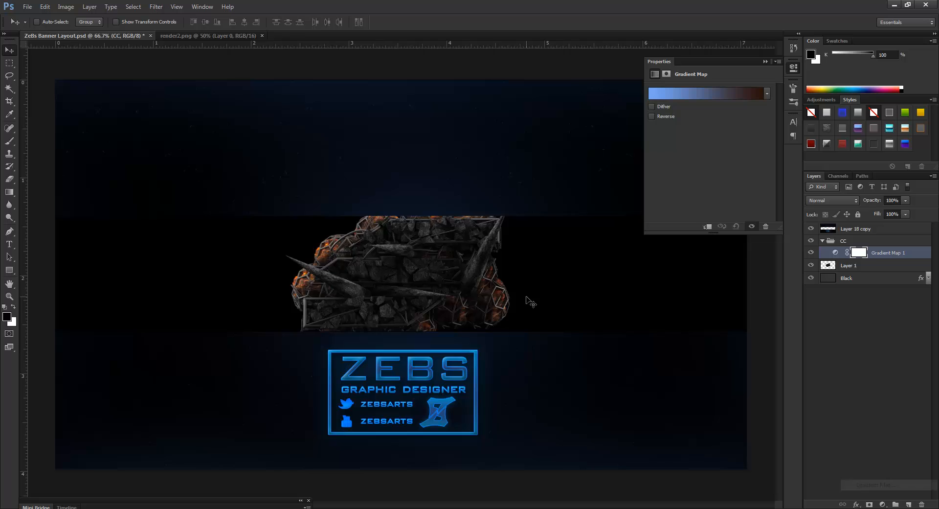
- Set the Gradient Map's gradient stops to black and white in the Gradient Editor
left_click(706, 93)
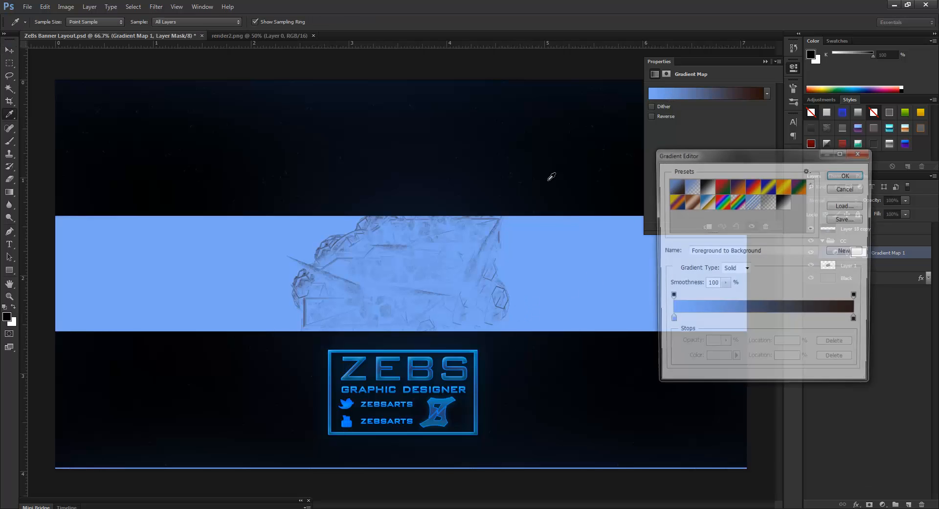
left_click(670, 321)
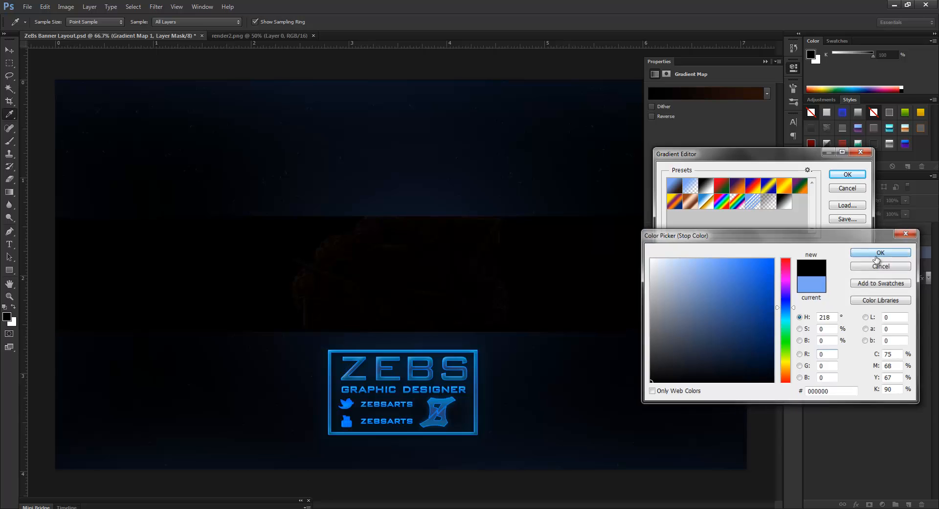
left_click(751, 361)
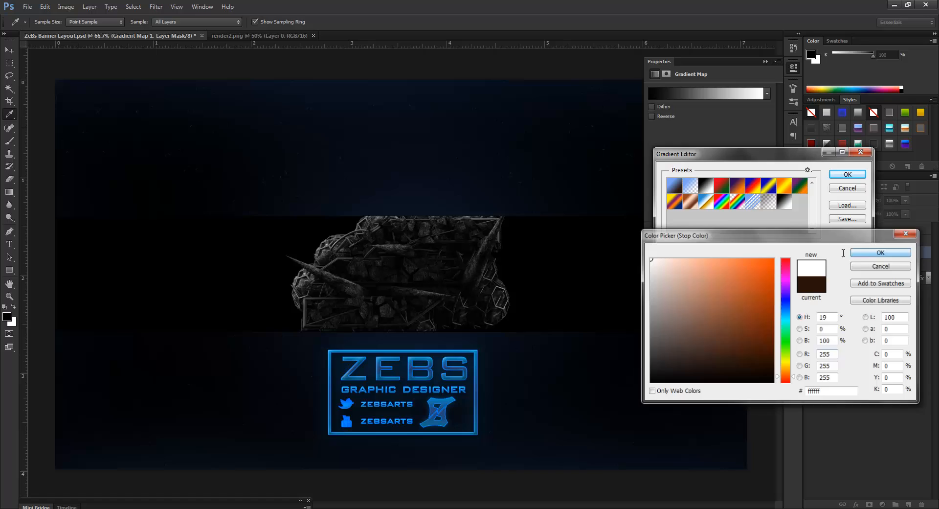
left_click(880, 253)
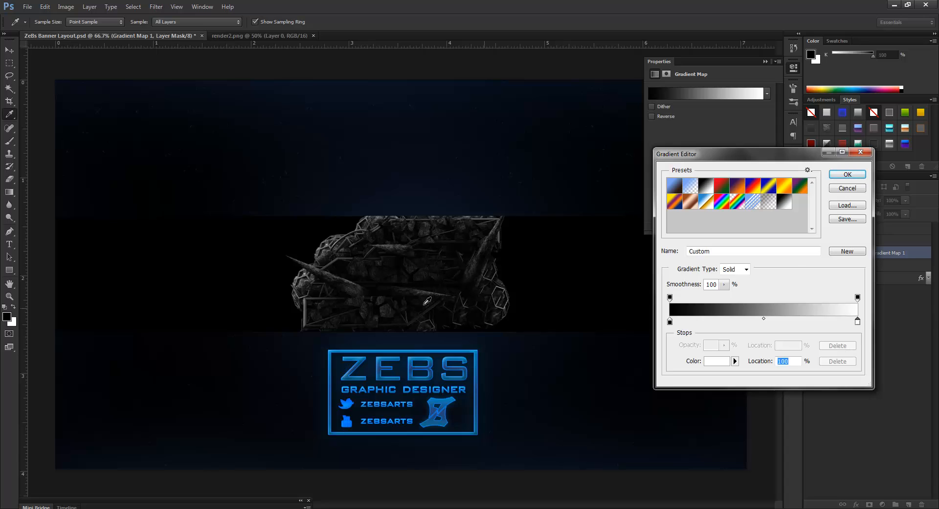
left_click(847, 174)
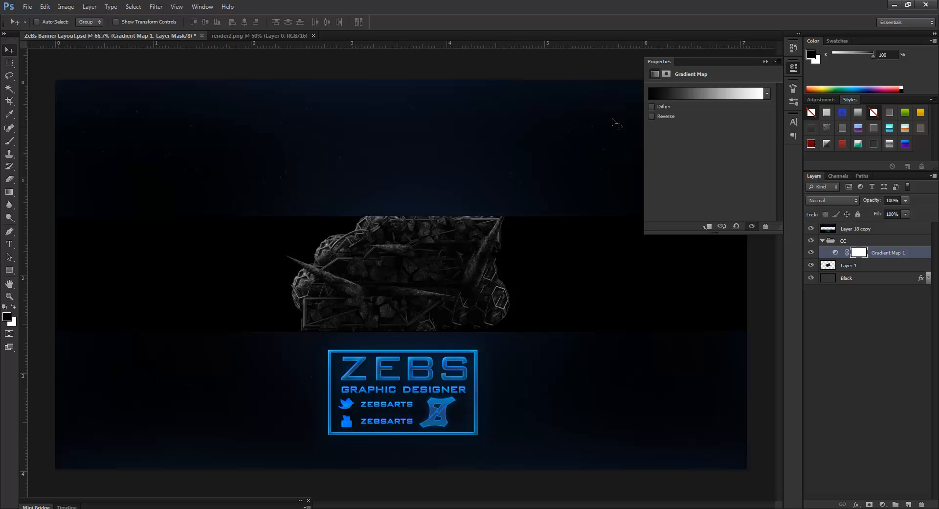
mouse_move(738, 121)
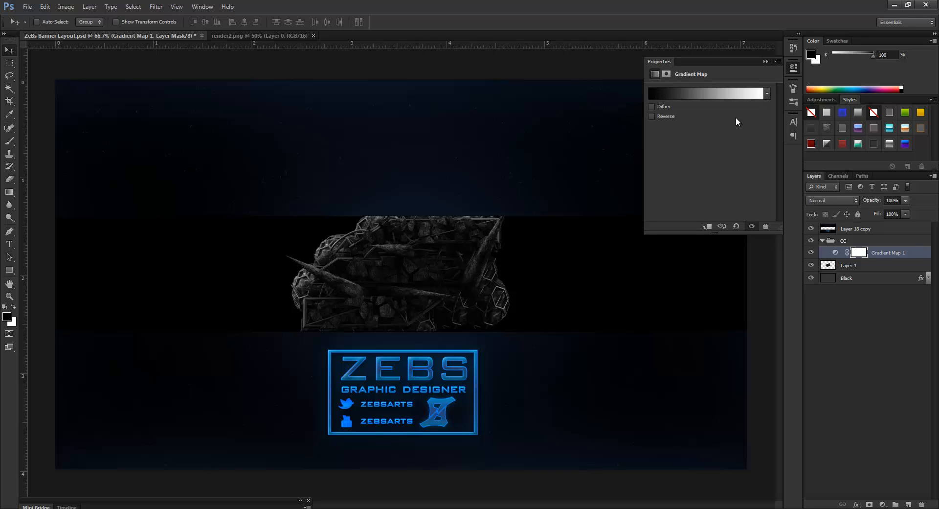
mouse_move(699, 121)
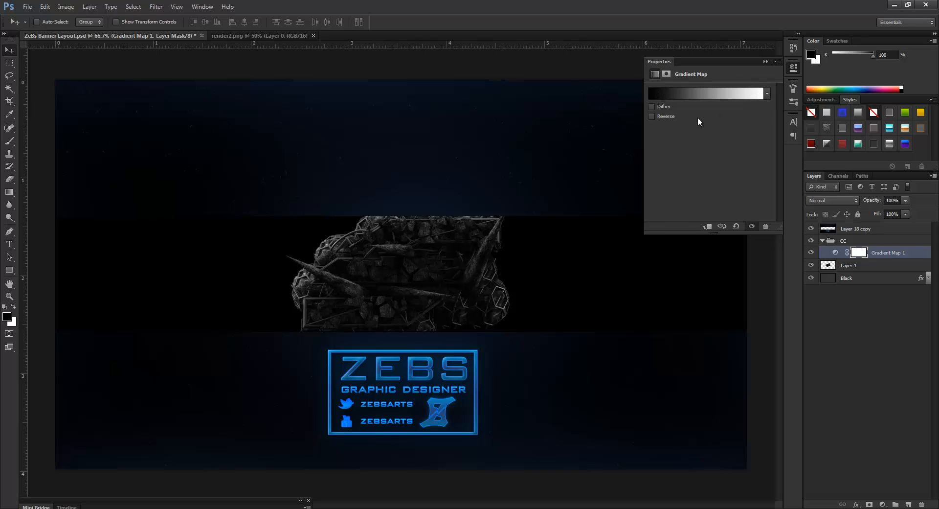
- Change Gradient Map 1's blend mode to Overlay, then select the render layer
left_click(652, 116)
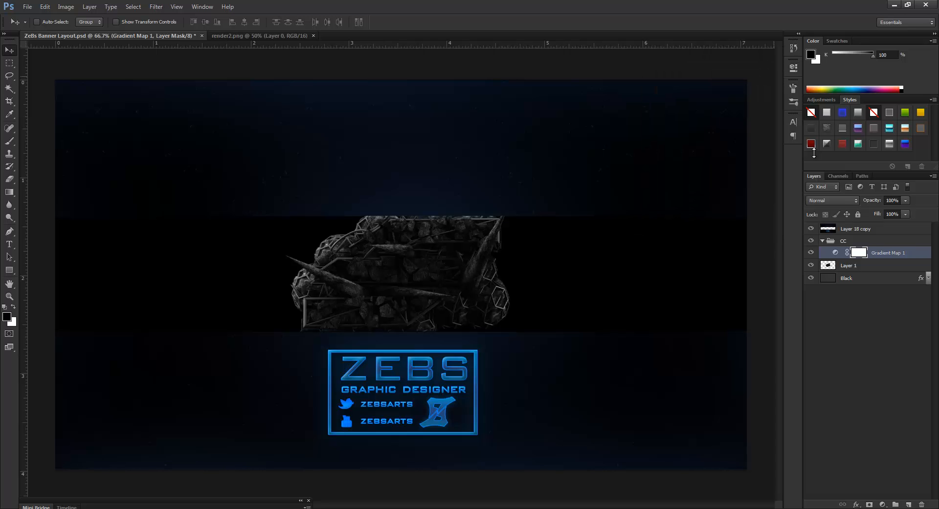
left_click(831, 200)
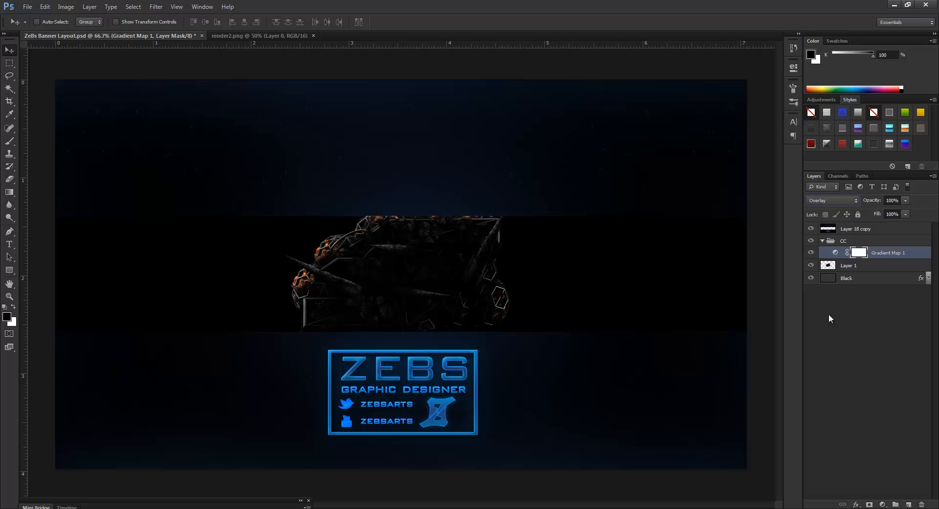
mouse_move(513, 253)
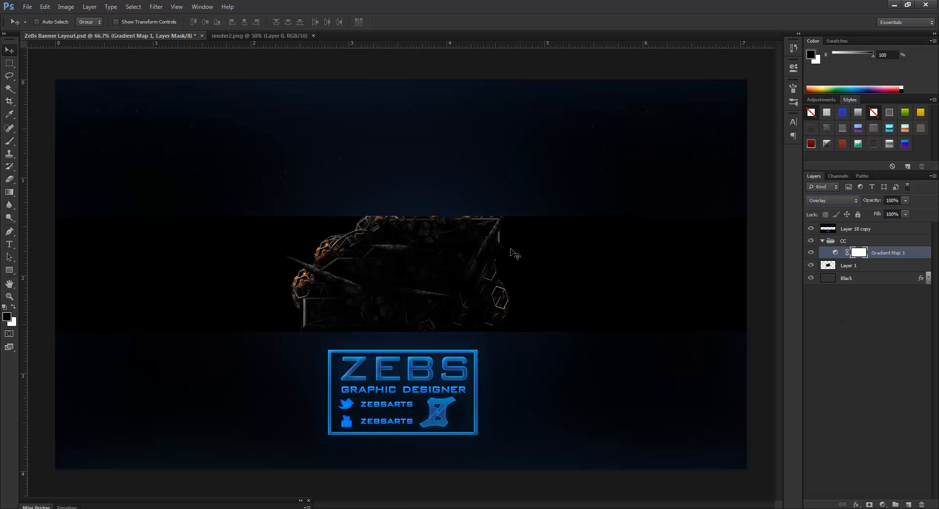
left_click(849, 265)
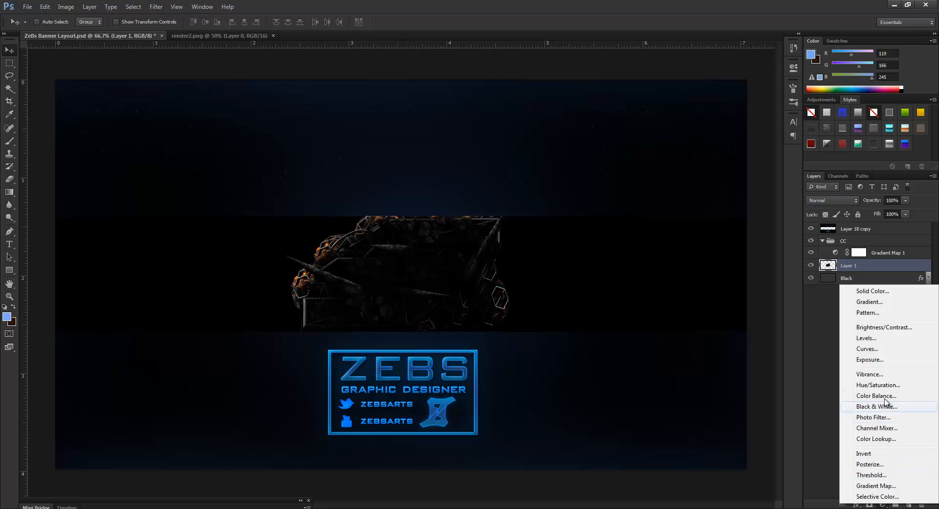
- Add a Hue/Saturation layer with hue shifted toward blue, above Gradient Map 1
left_click(879, 385)
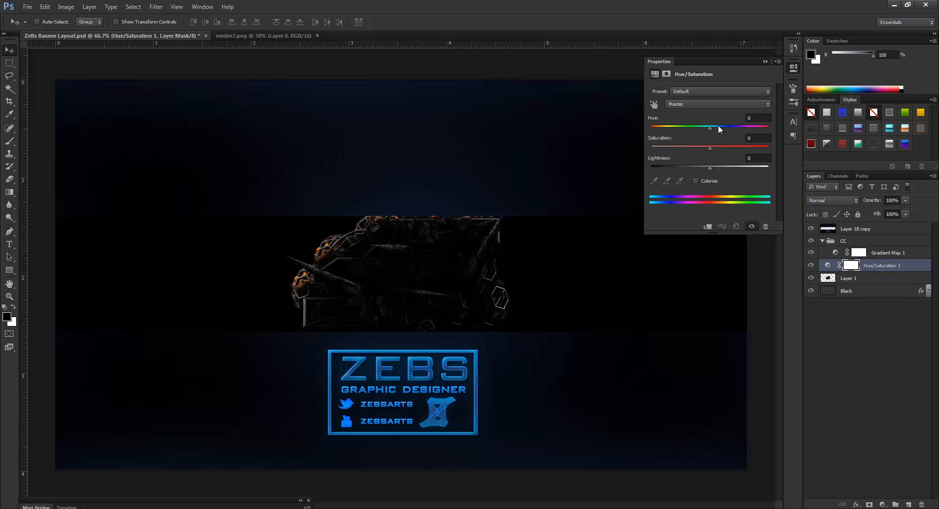
left_click_drag(710, 126, 770, 126)
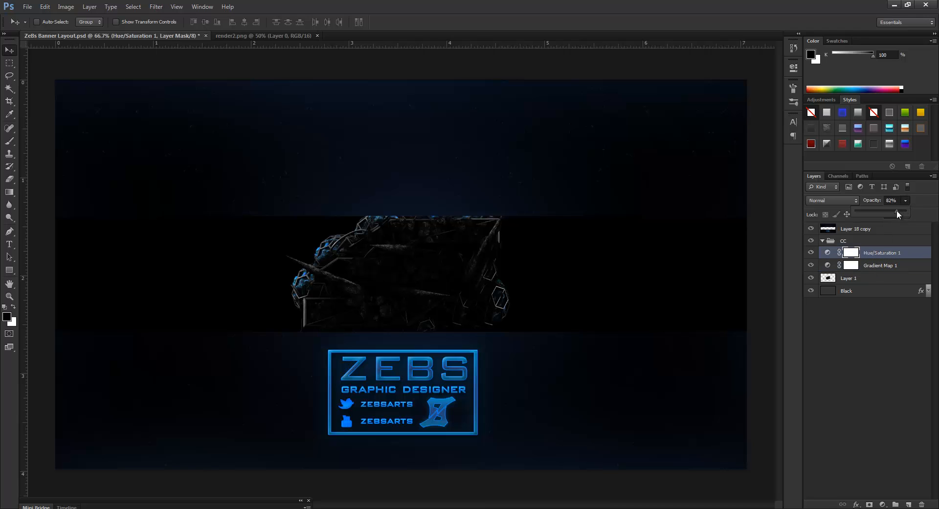
left_click(905, 213)
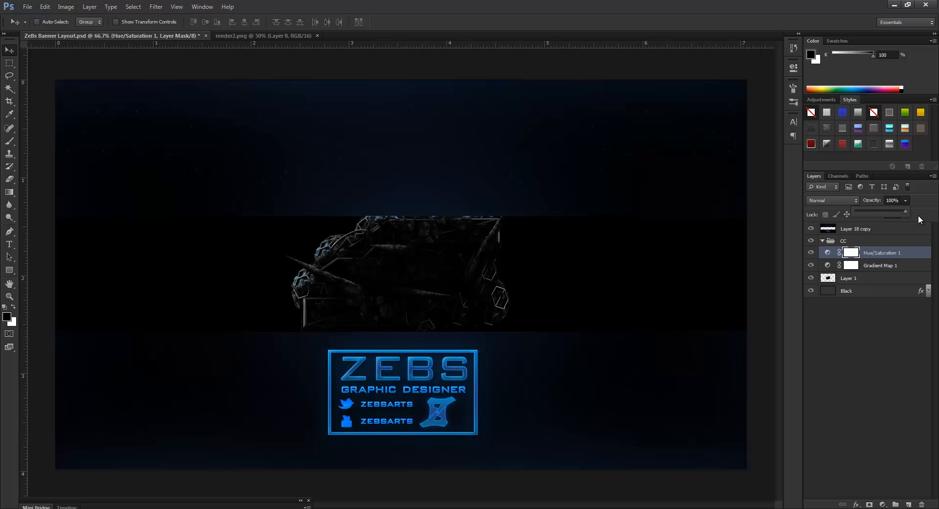
left_click(880, 265)
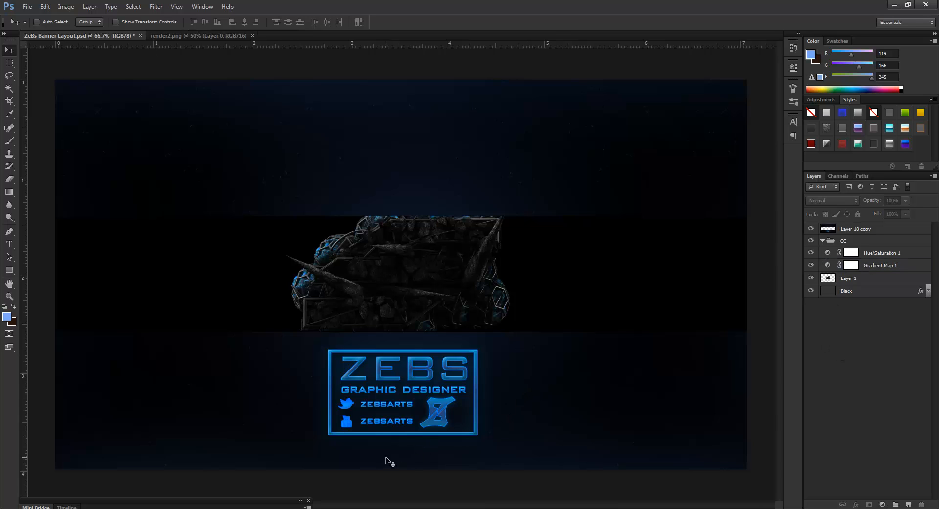
left_click(882, 253)
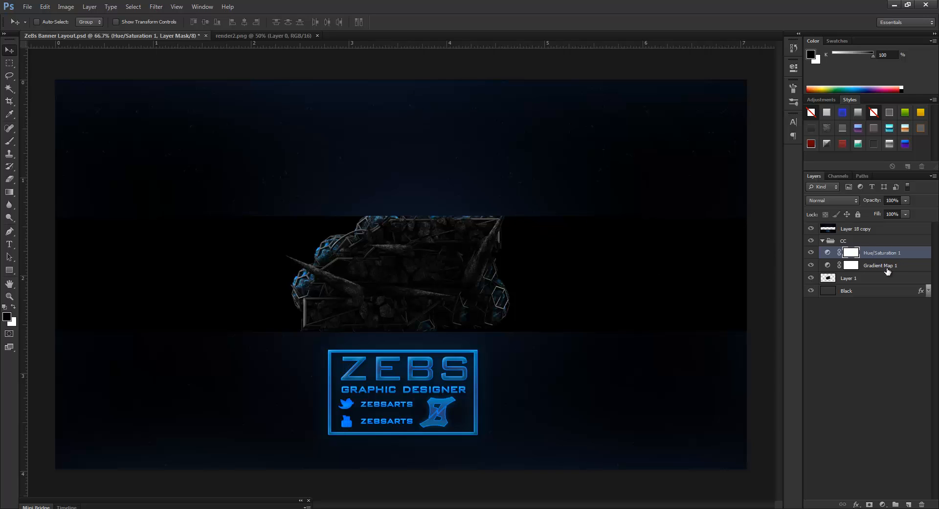
mouse_move(900, 445)
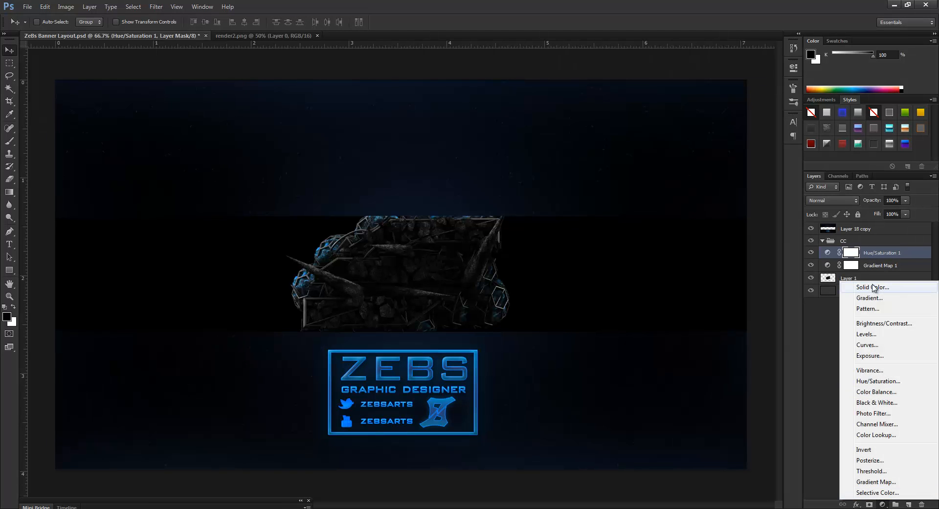
- Add a linear 90° Gradient Fill with dark navy and black stops
left_click(869, 297)
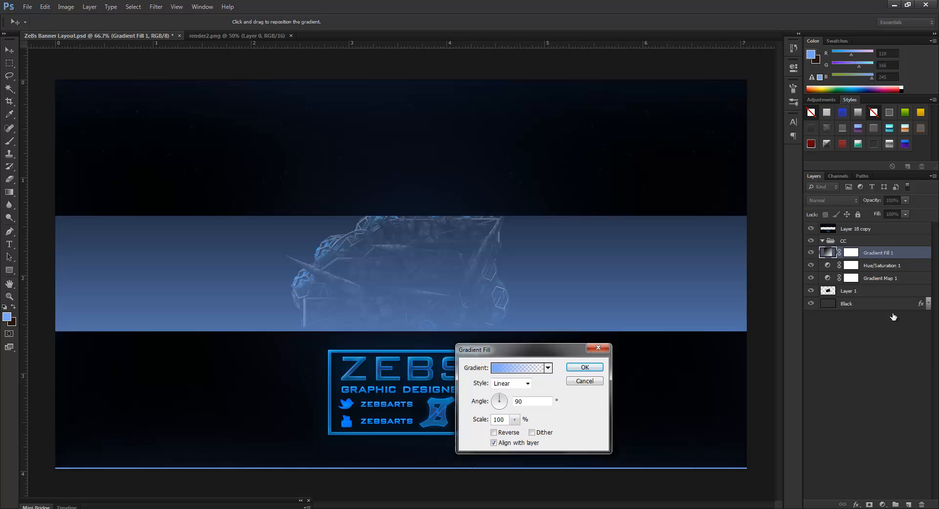
left_click(517, 367)
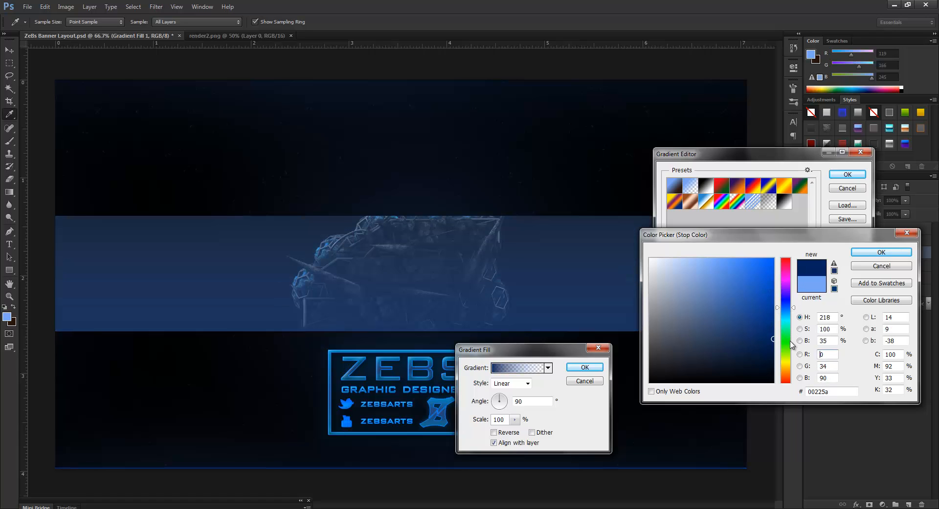
left_click(752, 324)
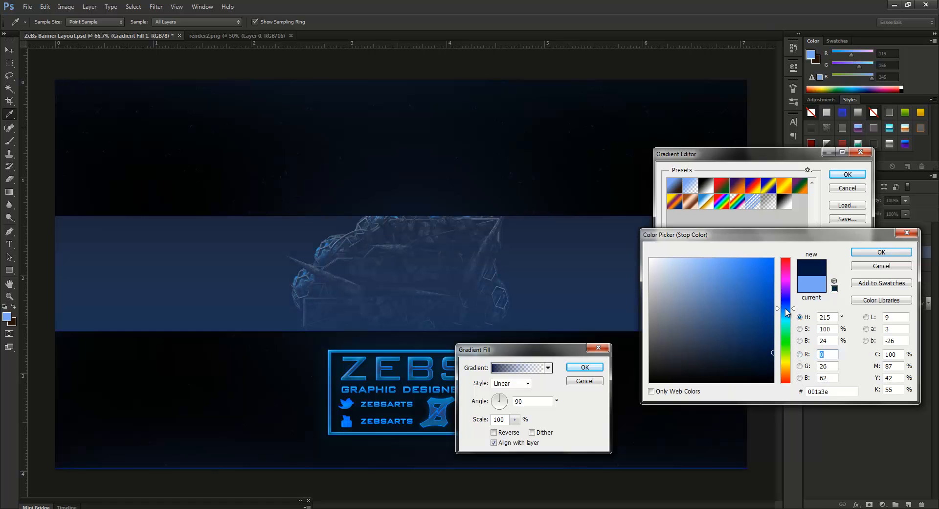
left_click(882, 252)
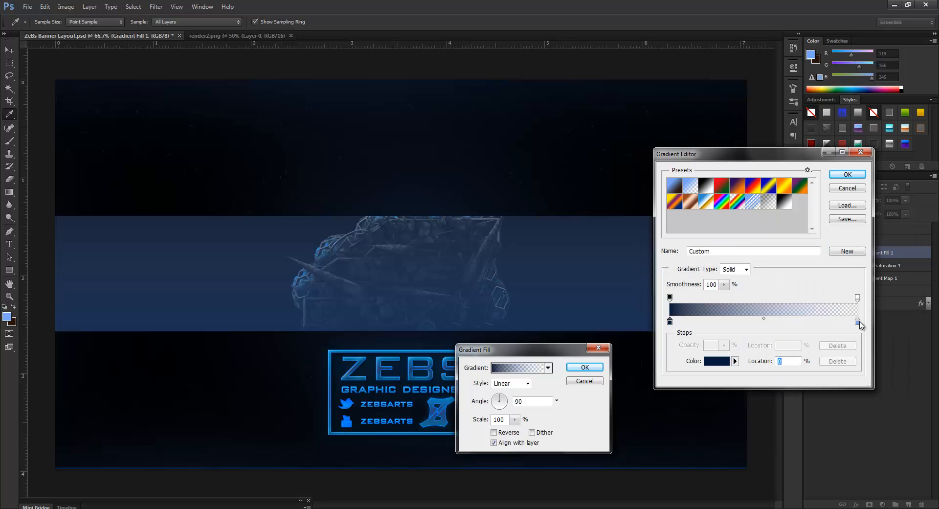
left_click(714, 361)
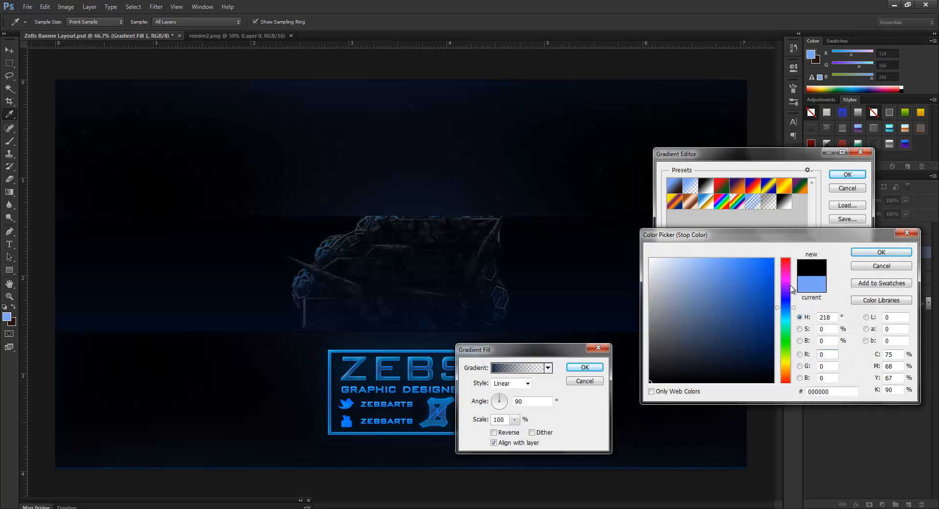
left_click(881, 252)
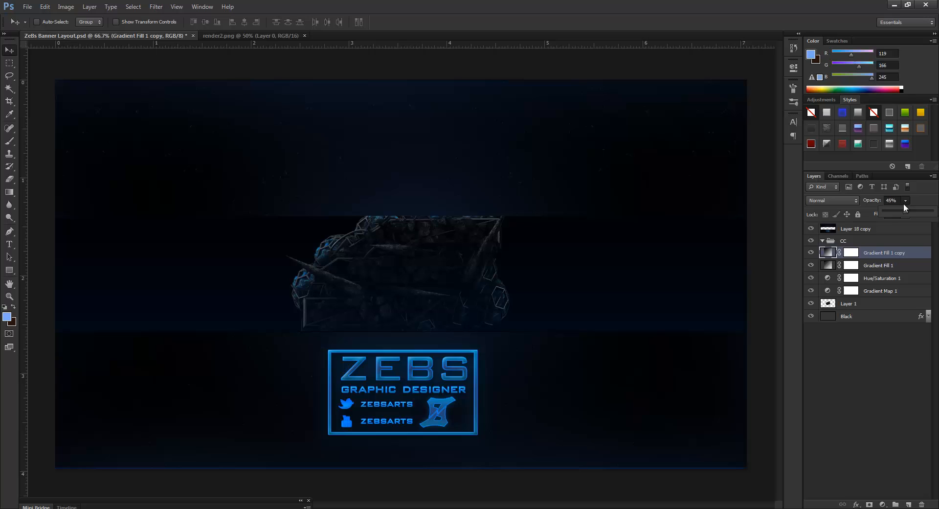
- Lower the copied gradient fill's opacity and check copy 3's gradient settings
left_click_drag(905, 207, 892, 207)
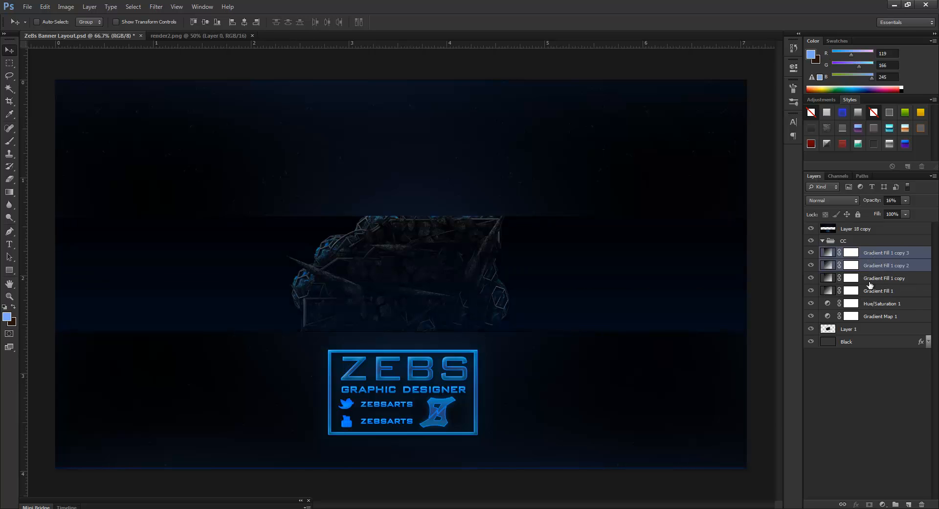
double_click(828, 253)
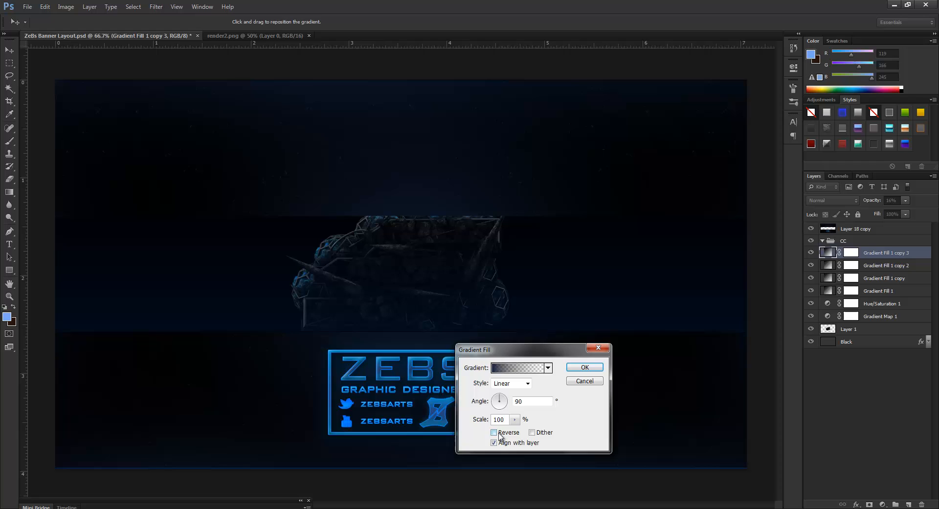
left_click(585, 367)
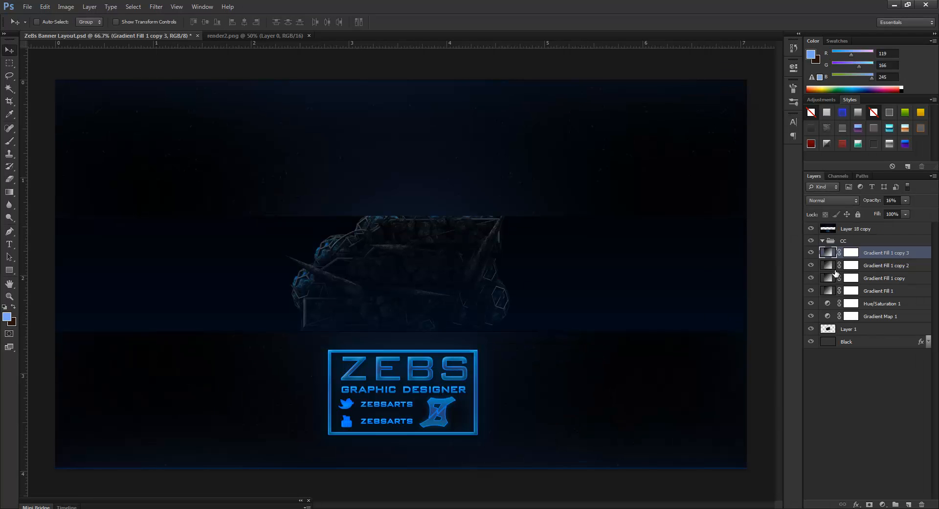
- Reverse the gradient of Gradient Fill 1 copy 2
double_click(828, 265)
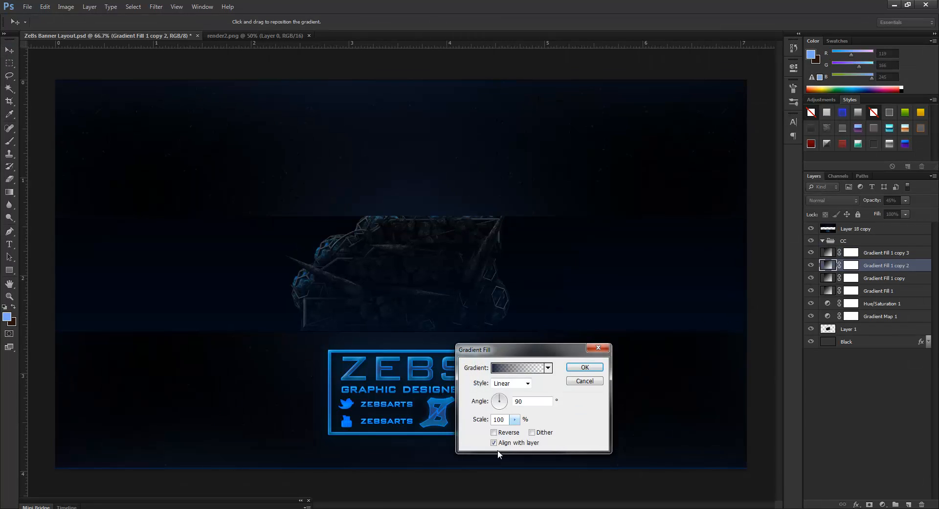
left_click(494, 432)
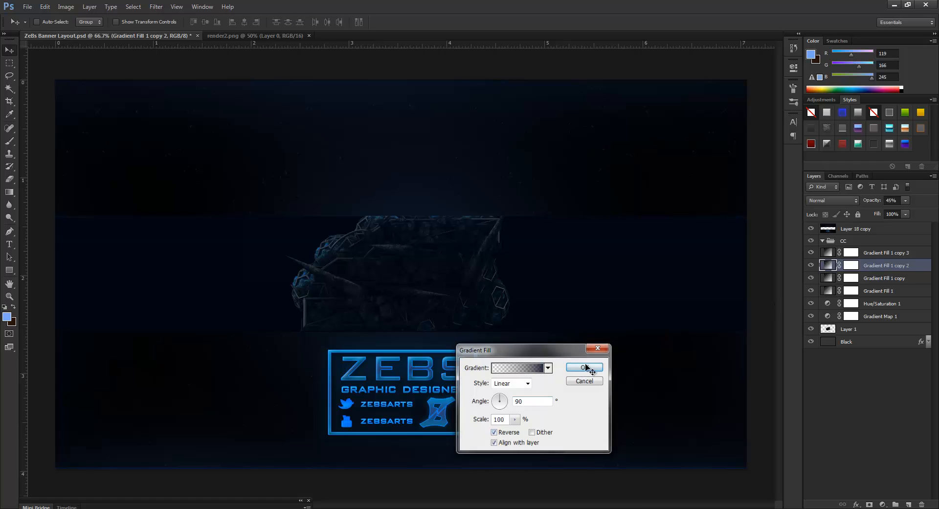
left_click(585, 367)
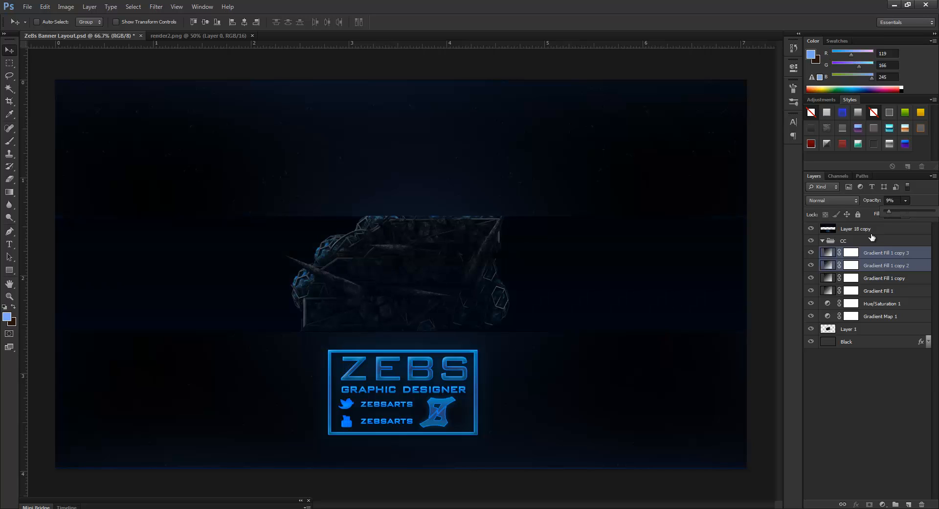
left_click(884, 278)
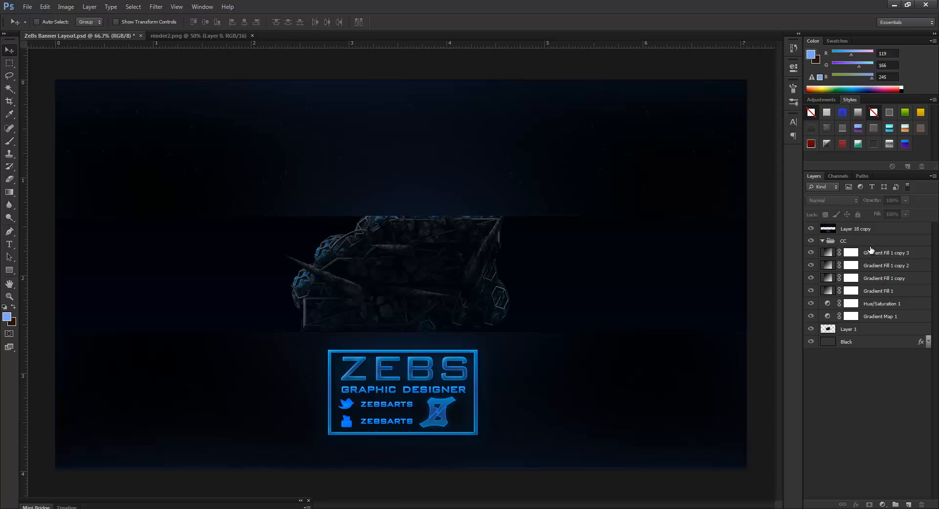
left_click(886, 253)
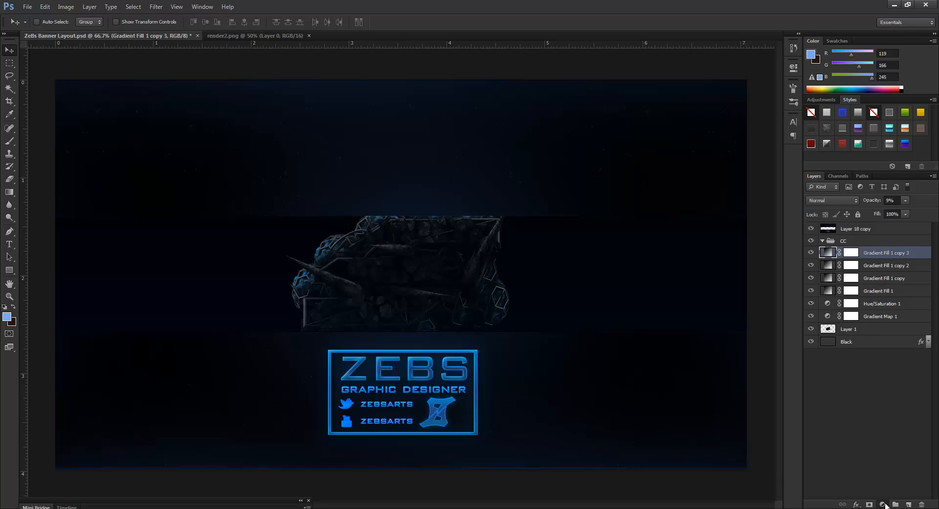
left_click(884, 504)
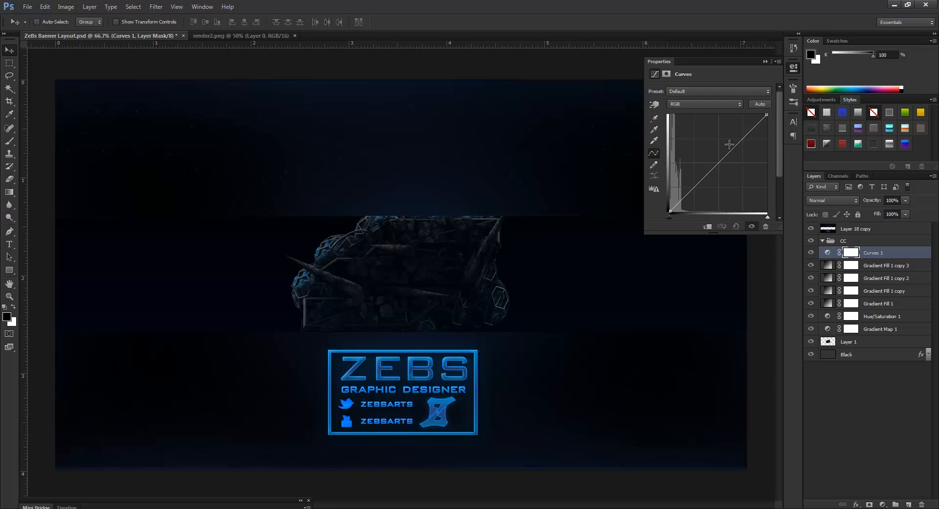
- Drag the RGB curve's midpoint upward to brighten the render's midtones
left_click_drag(729, 144, 716, 136)
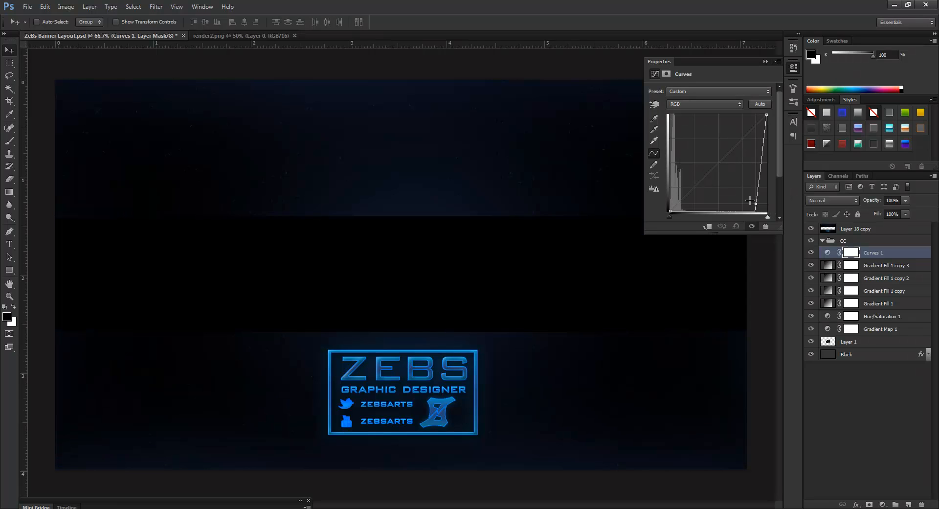
left_click_drag(751, 199, 723, 146)
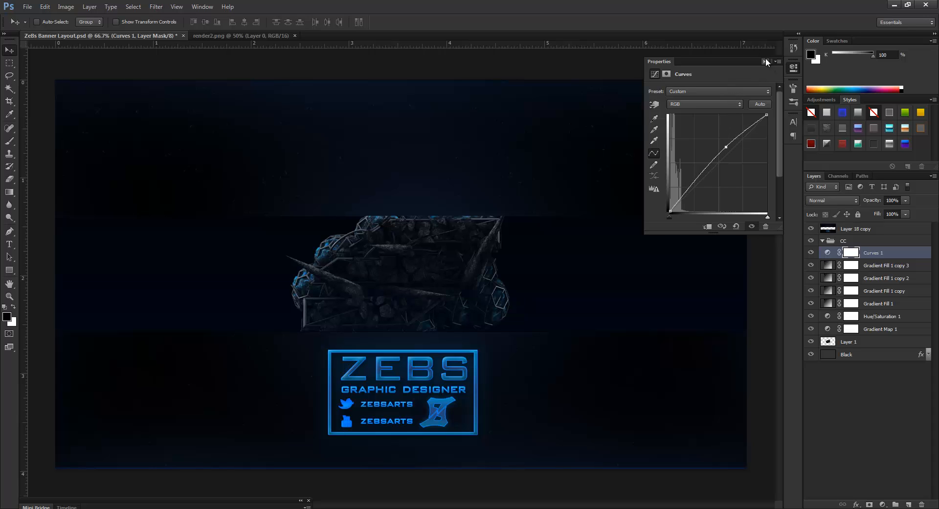
left_click(765, 62)
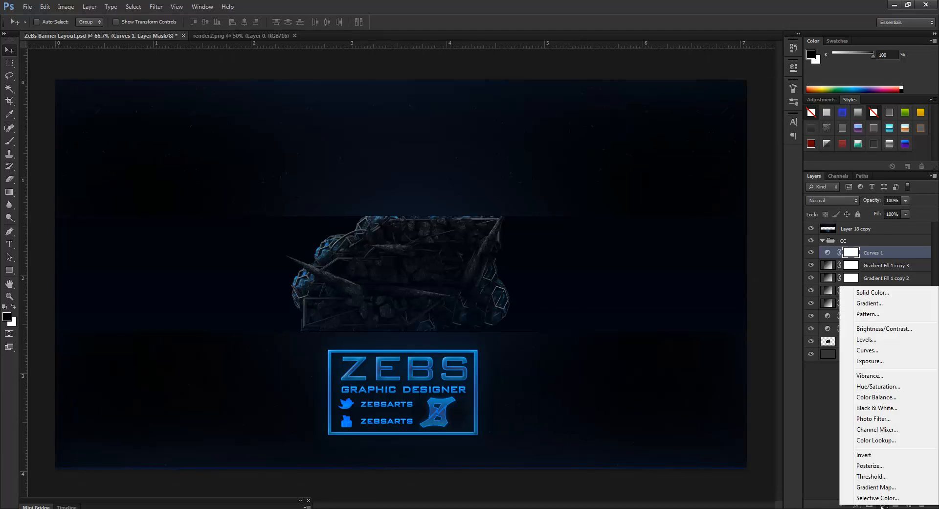
mouse_move(874, 376)
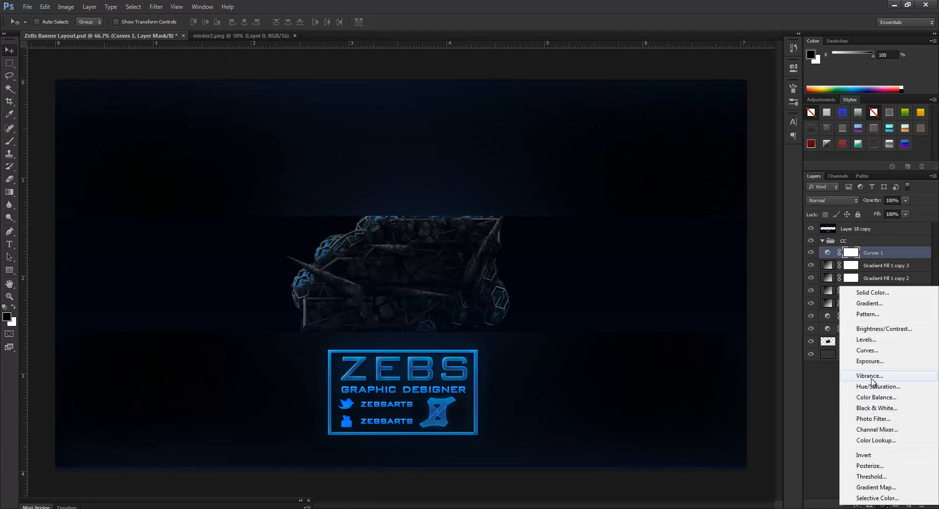
- Add a Vibrance adjustment and adjust its Vibrance slider, ending at maximum
left_click(869, 375)
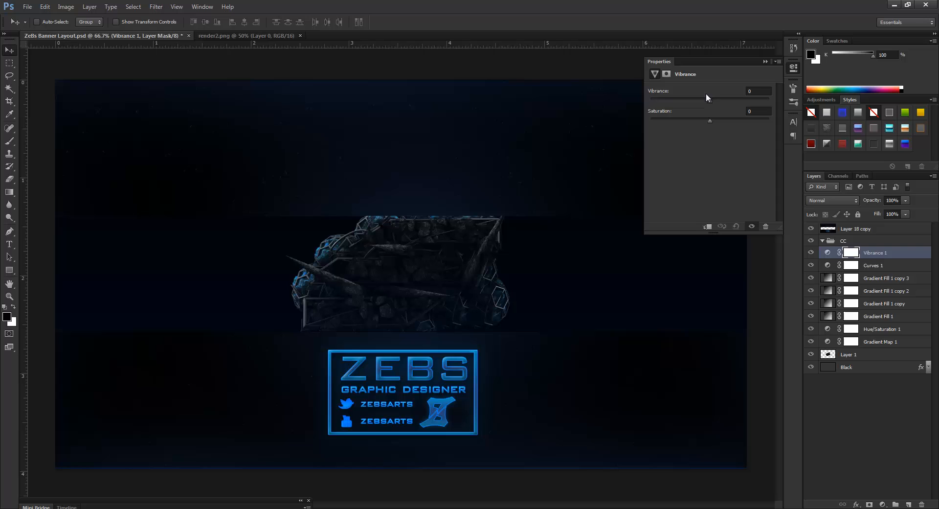
left_click_drag(710, 99, 769, 99)
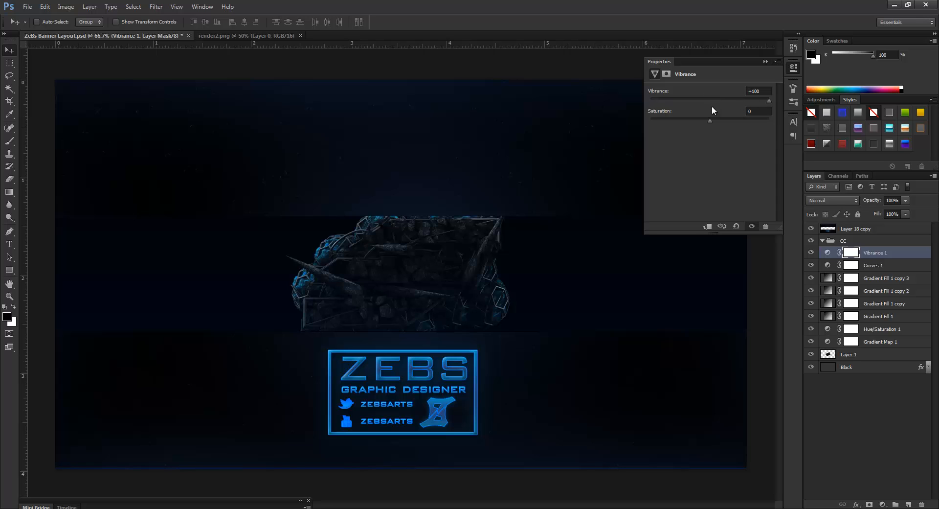
left_click_drag(769, 100, 655, 100)
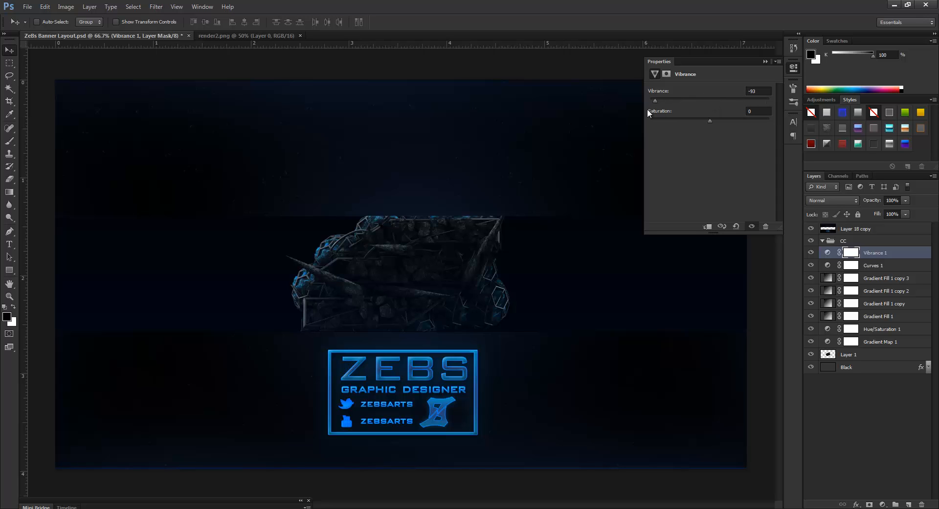
left_click_drag(656, 100, 768, 100)
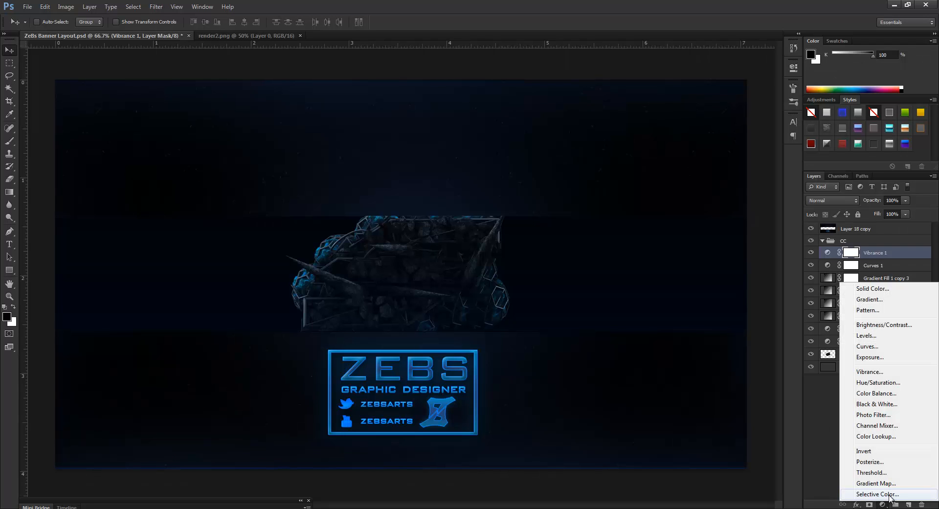
mouse_move(880, 415)
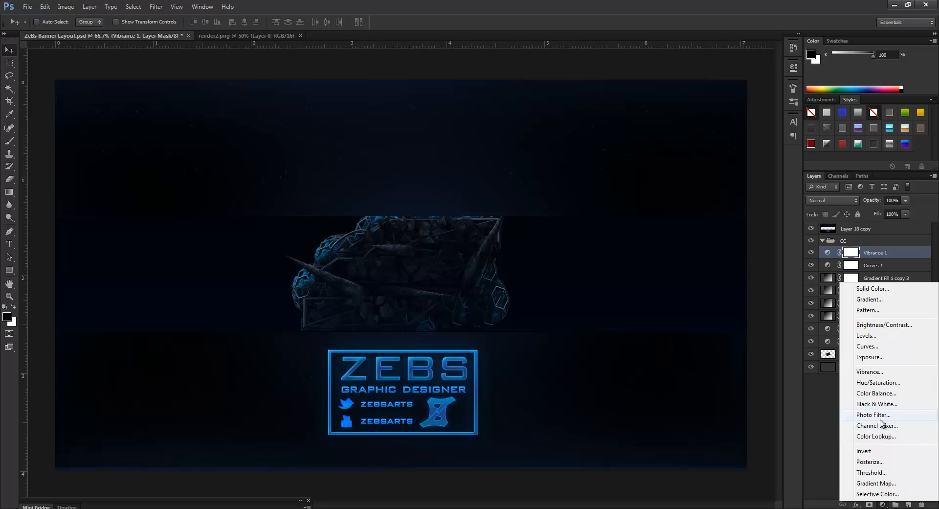
left_click(873, 414)
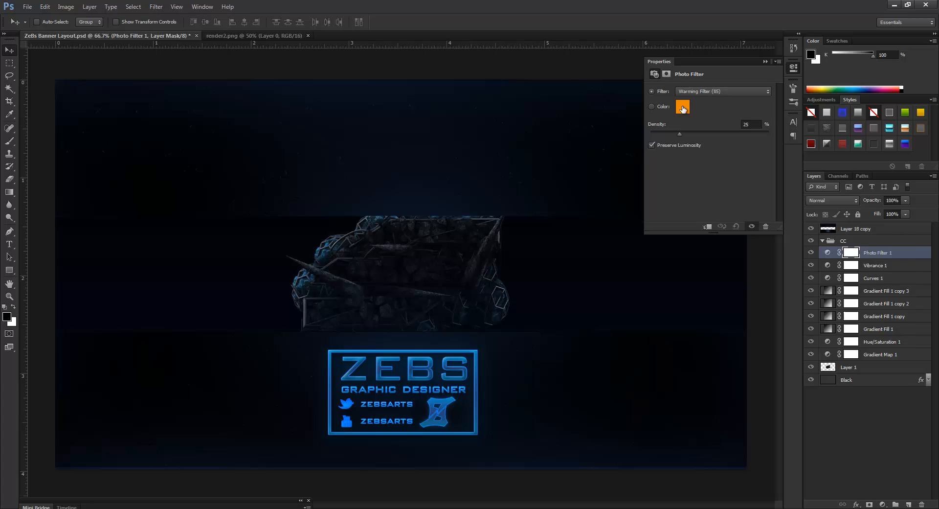
left_click(683, 107)
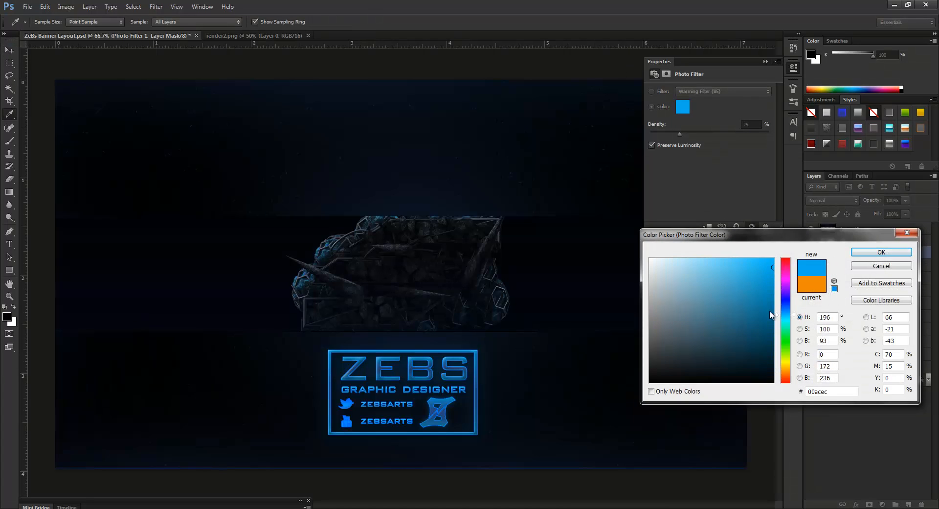
left_click(760, 313)
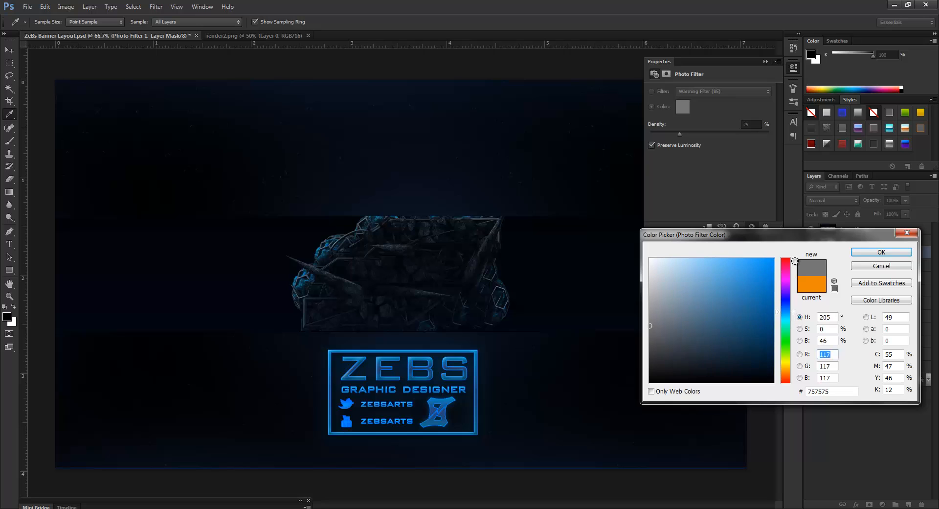
left_click(881, 252)
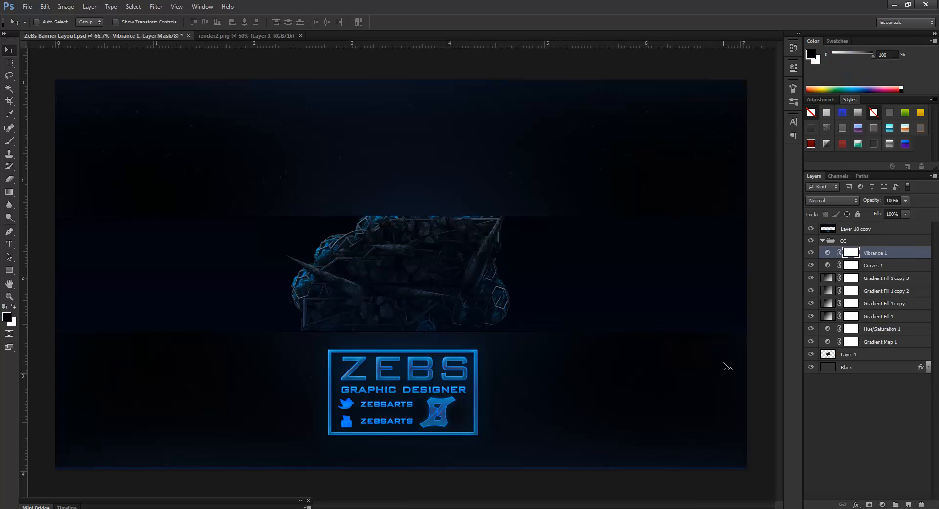
mouse_move(911, 306)
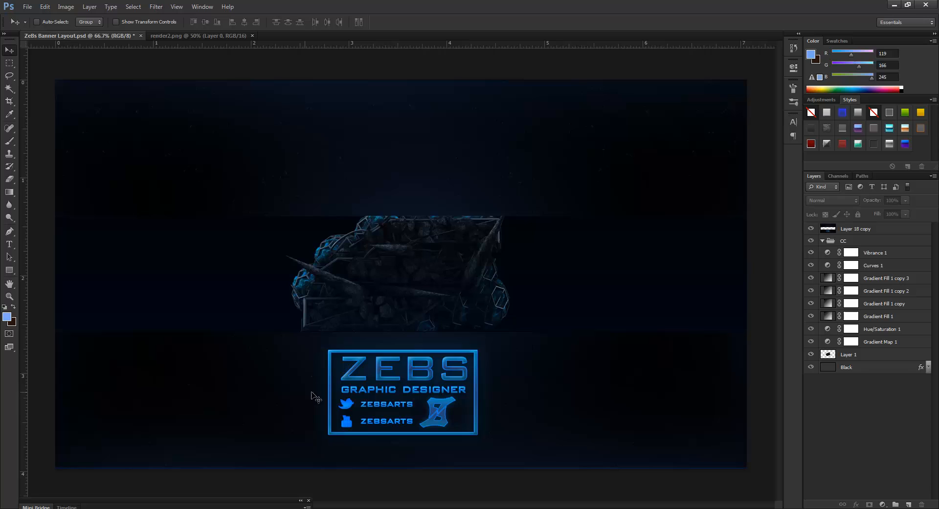
mouse_move(387, 361)
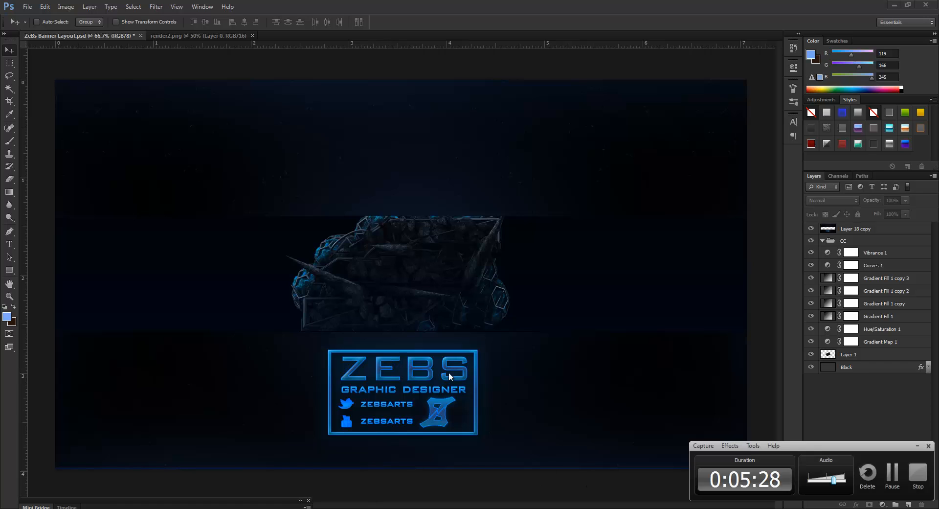
mouse_move(643, 378)
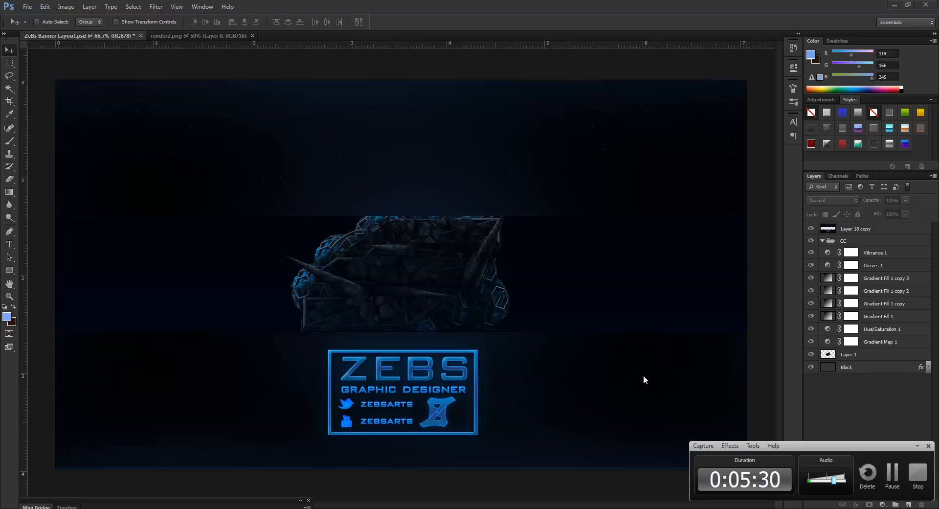
mouse_move(681, 377)
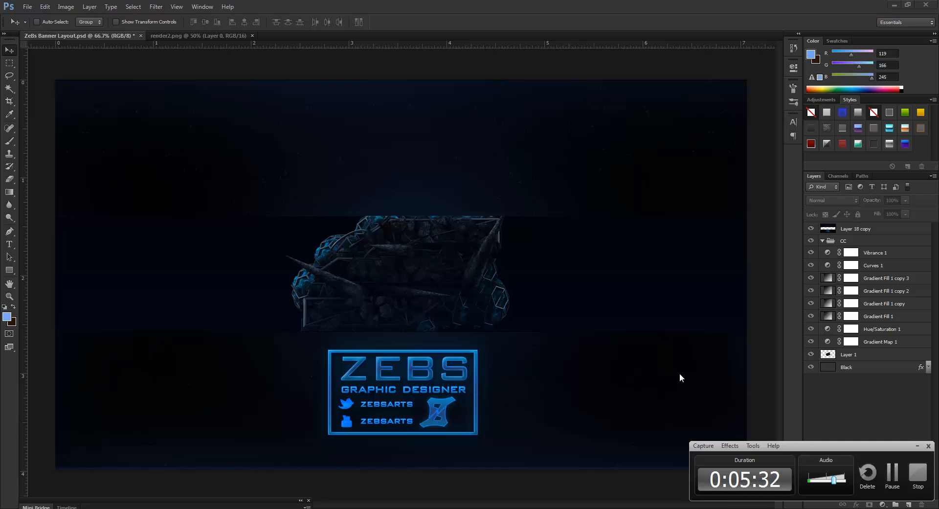